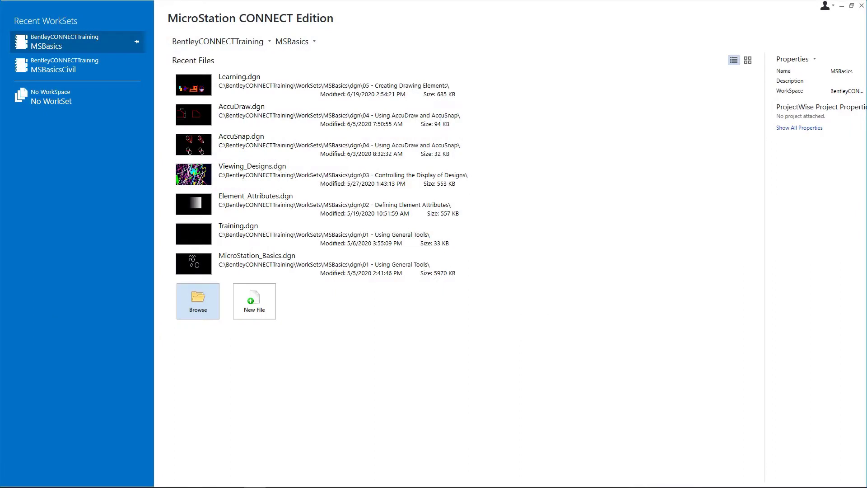
mouse_move(144, 168)
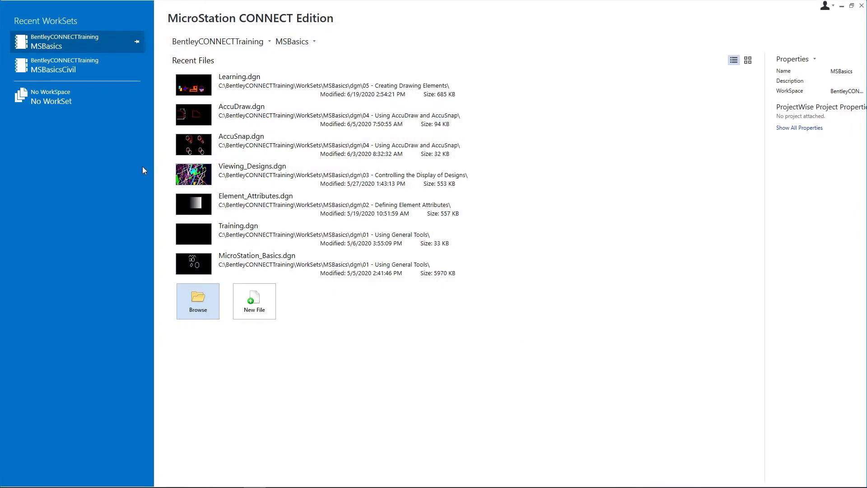
mouse_move(219, 40)
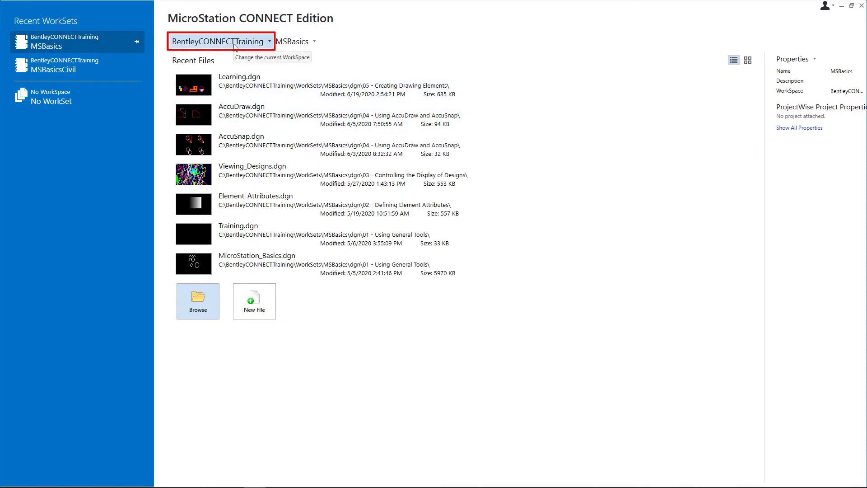
mouse_move(265, 49)
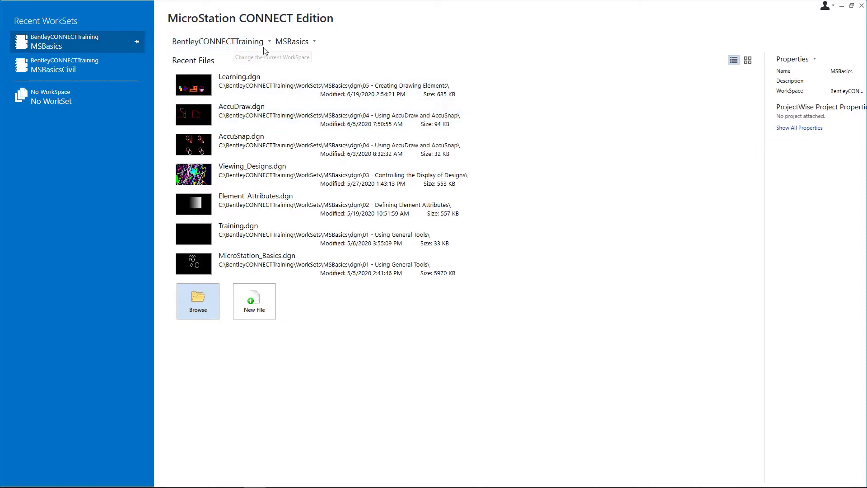
mouse_move(293, 41)
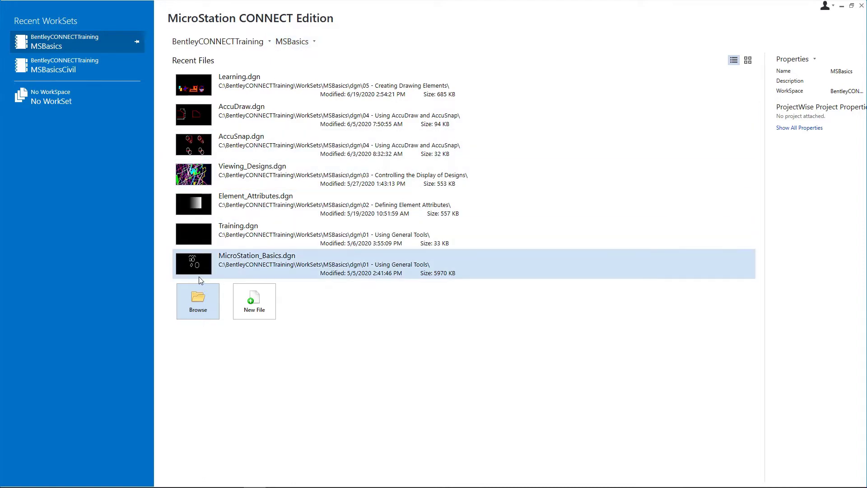
- Browse to the 06 - Selecting Elements folder to reach Selecting_Elements.dgn
left_click(198, 299)
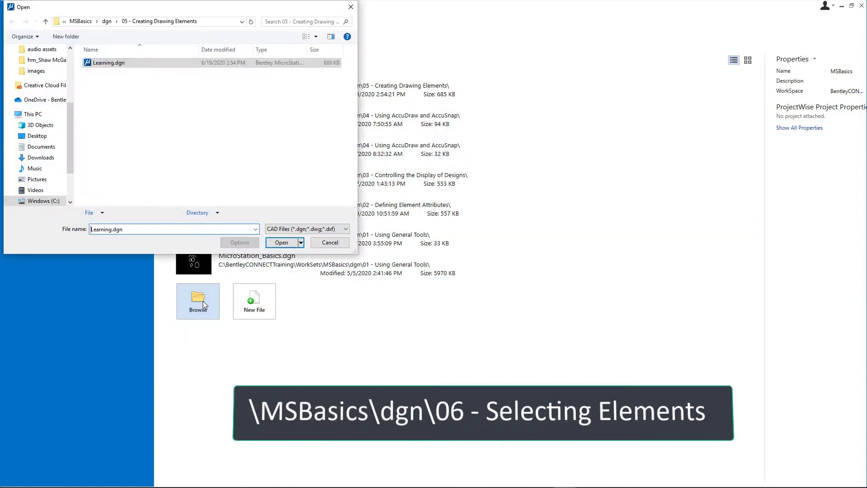
mouse_move(133, 40)
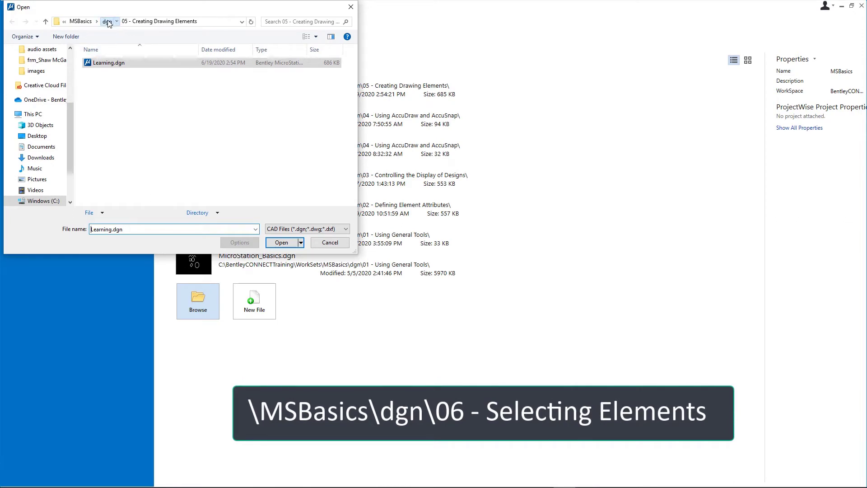
left_click(109, 21)
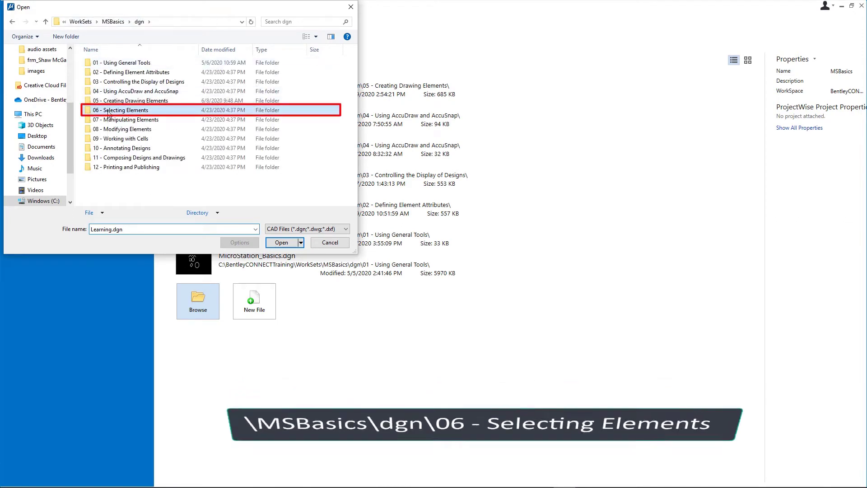
double_click(123, 109)
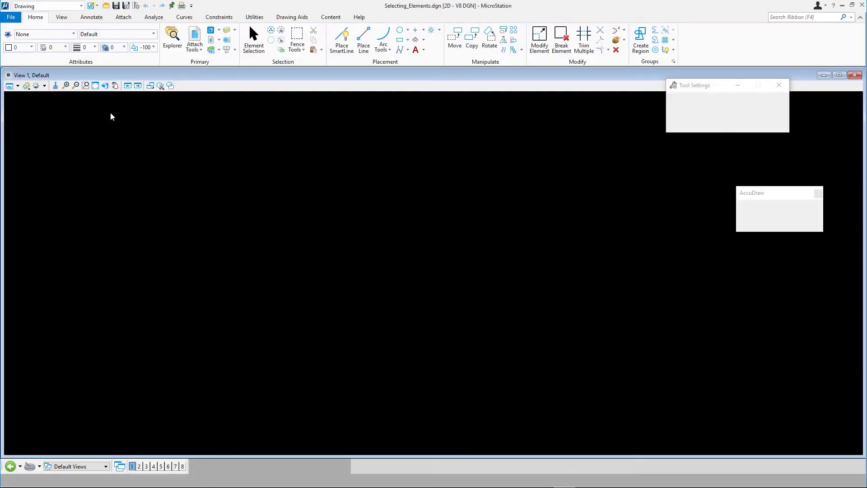
- Start Element Selection and switch the view to the Array Elements model
left_click(253, 40)
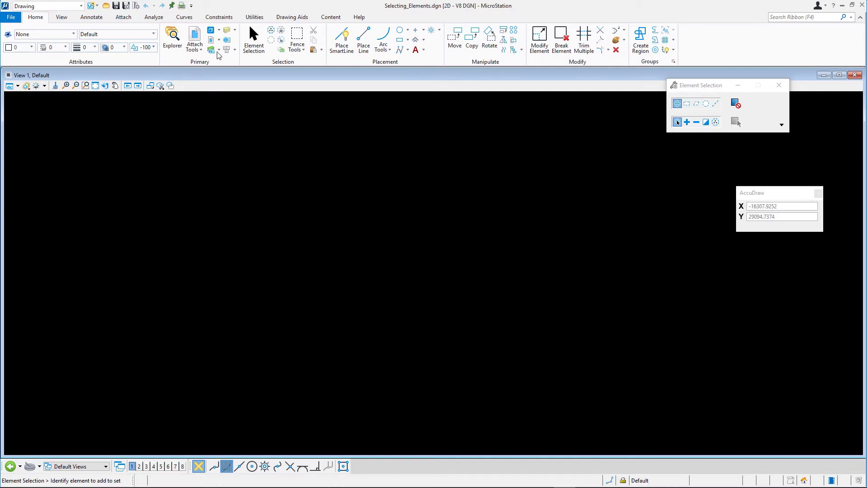
left_click(211, 30)
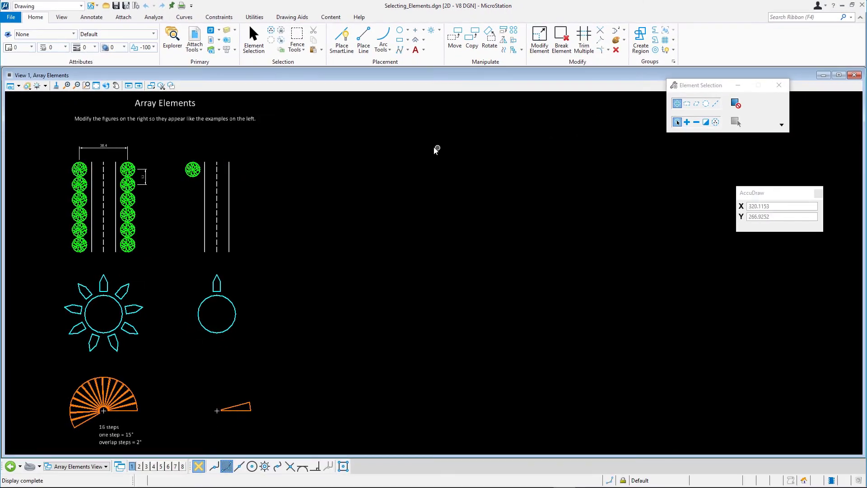
mouse_move(420, 149)
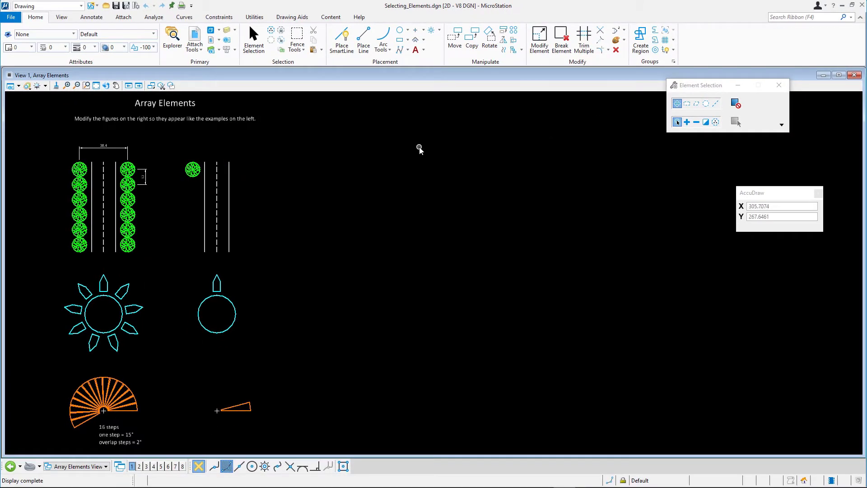
mouse_move(265, 100)
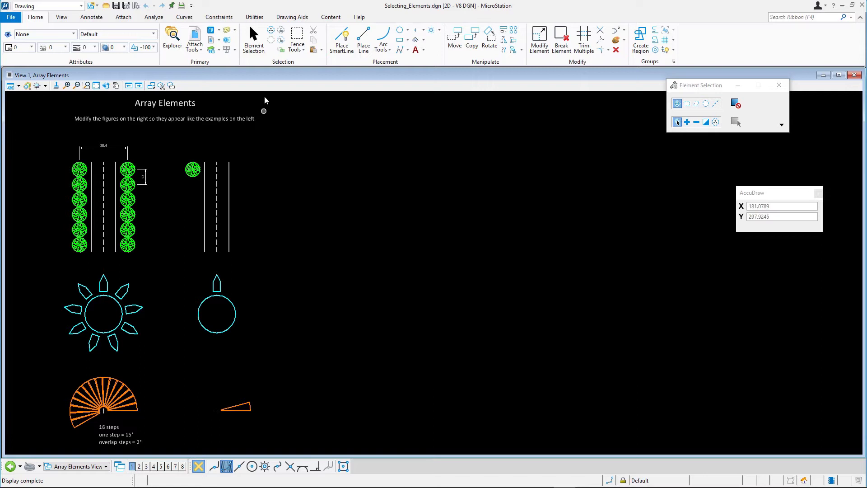
left_click(253, 39)
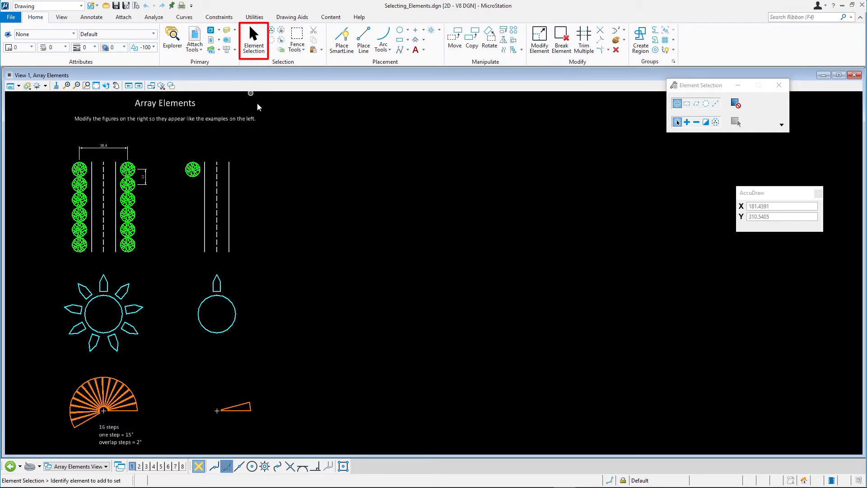
left_click(686, 103)
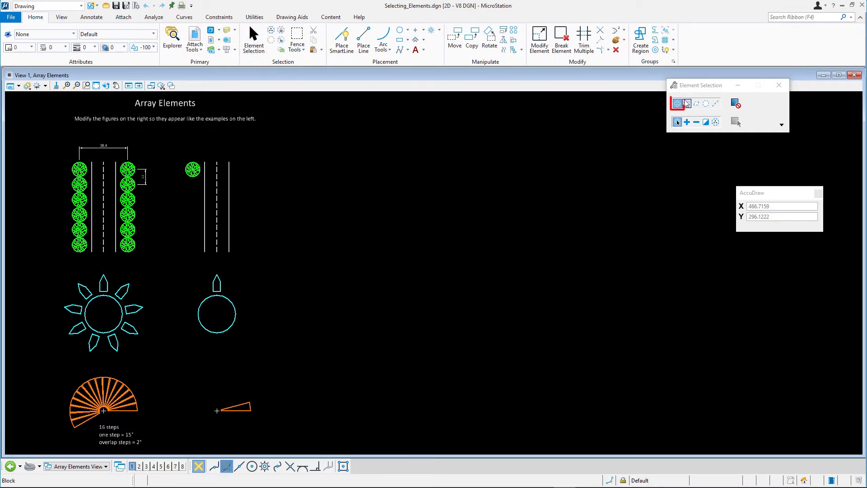
left_click(677, 122)
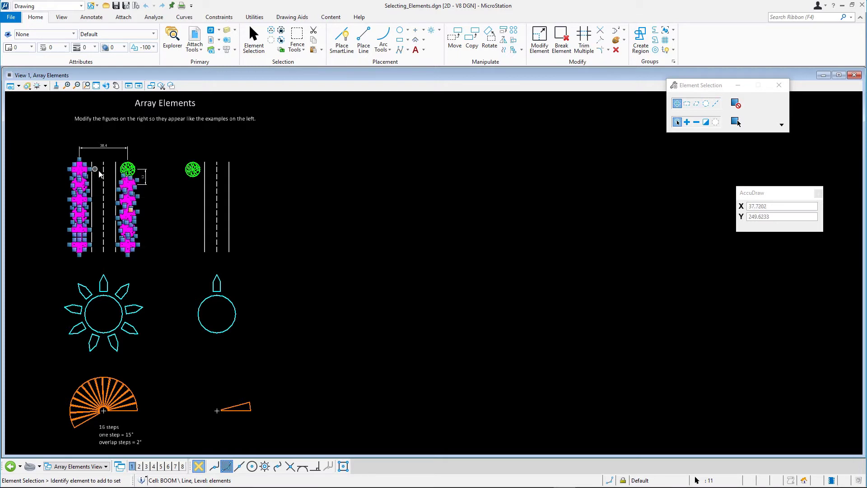
mouse_move(108, 201)
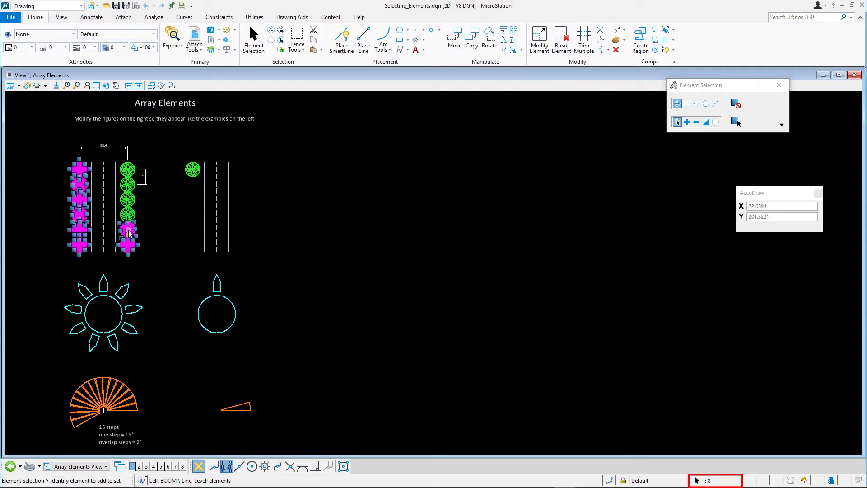
left_click(128, 231)
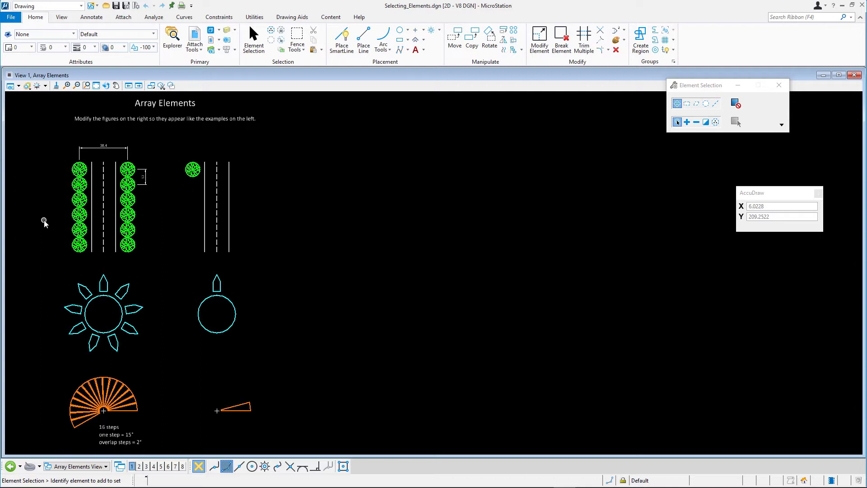
mouse_move(54, 215)
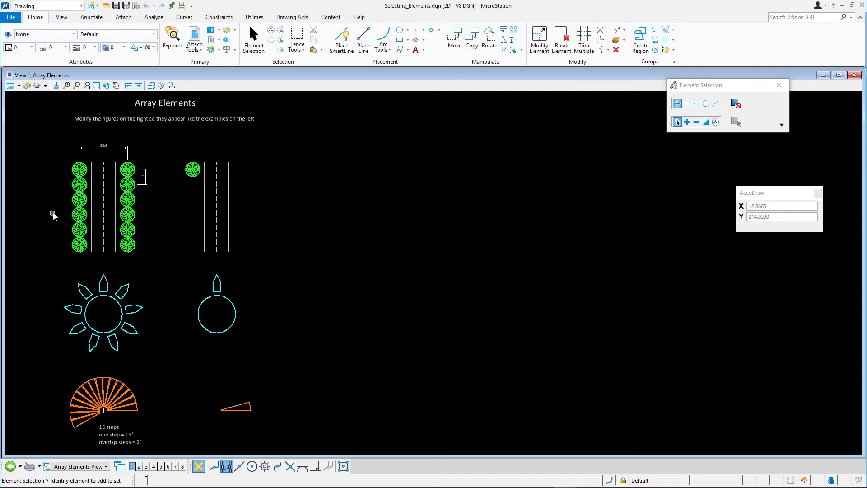
mouse_move(56, 198)
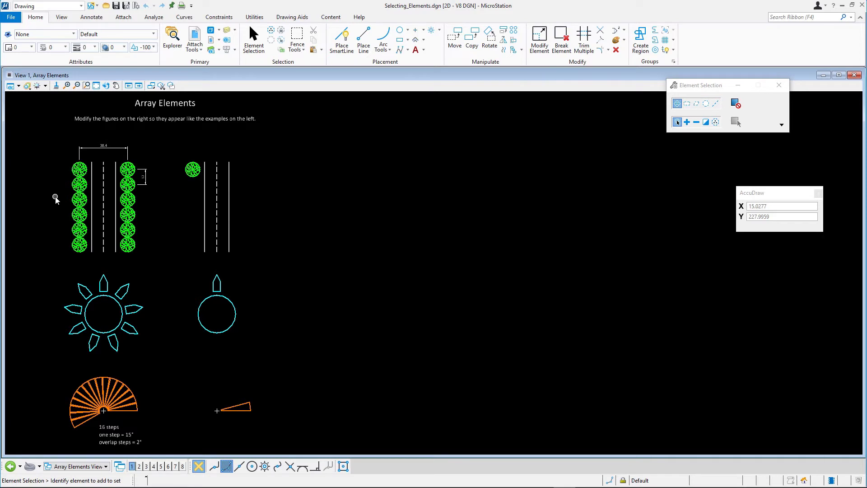
left_click_drag(55, 199, 152, 262)
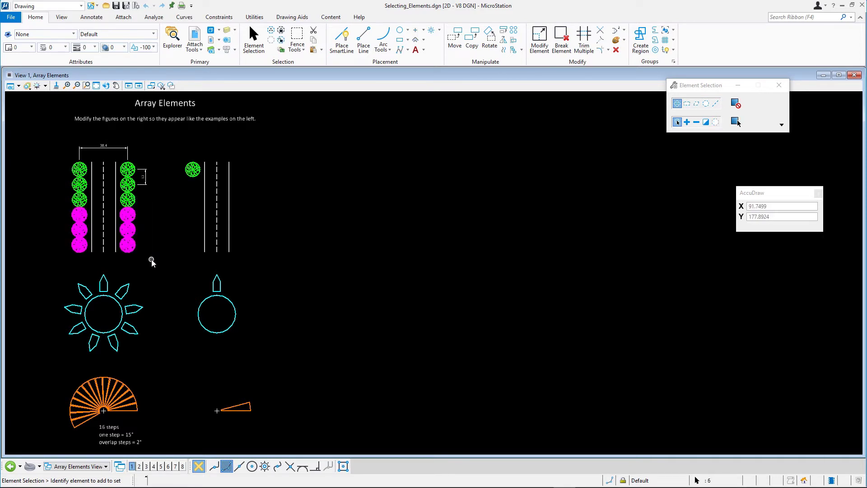
mouse_move(150, 261)
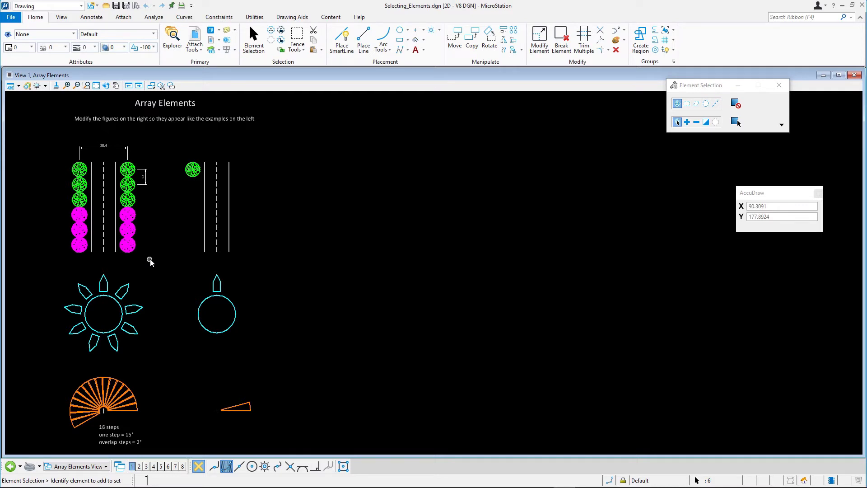
mouse_move(169, 225)
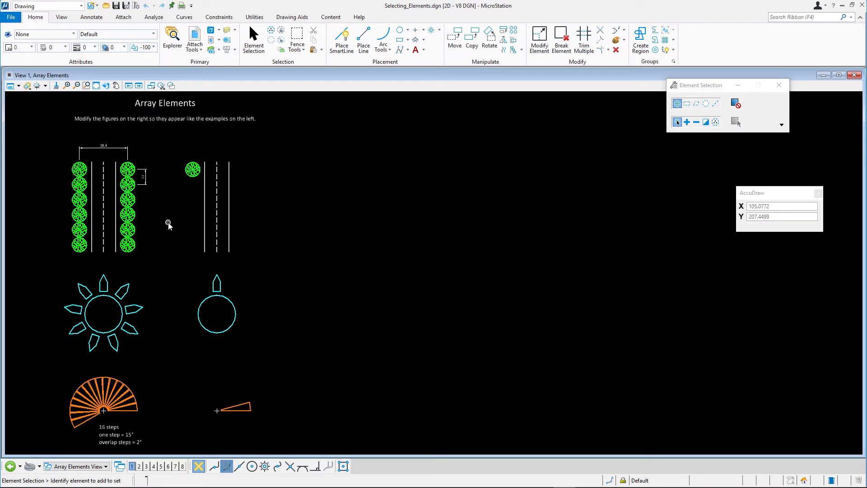
mouse_move(158, 254)
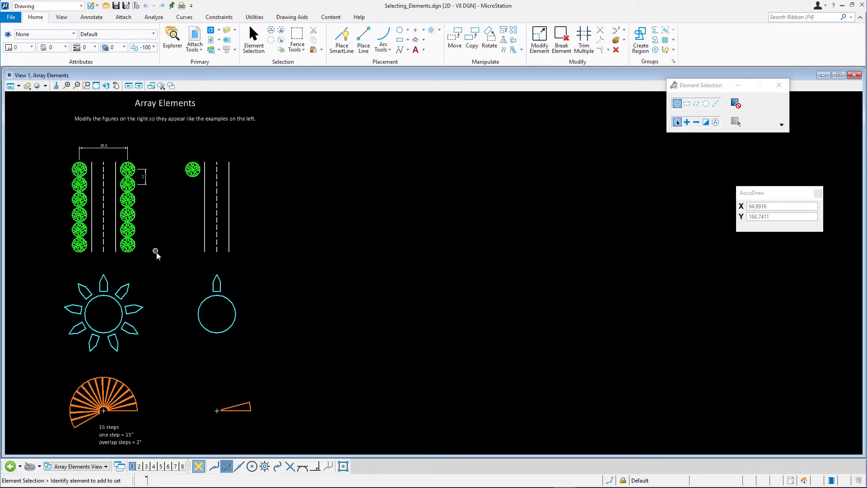
mouse_move(159, 257)
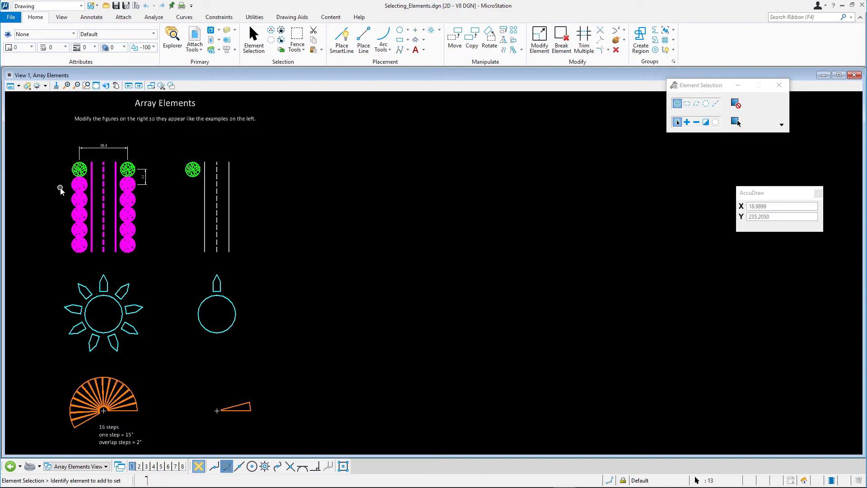
key("shift")
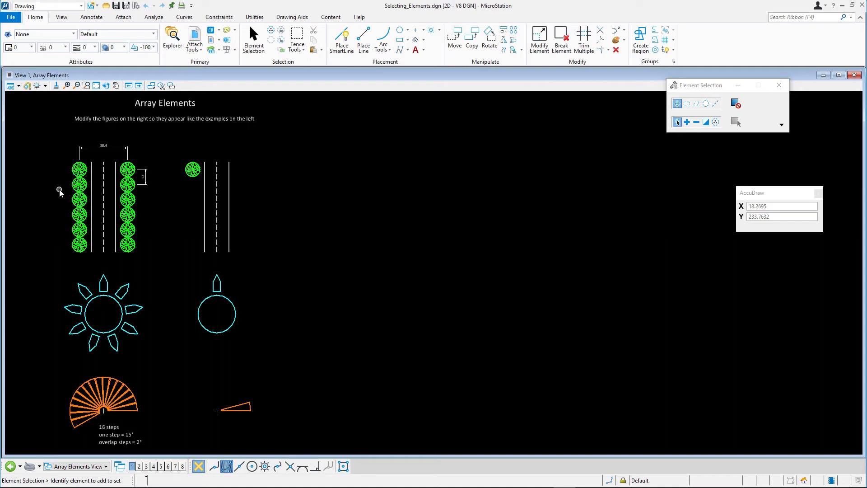
mouse_move(62, 195)
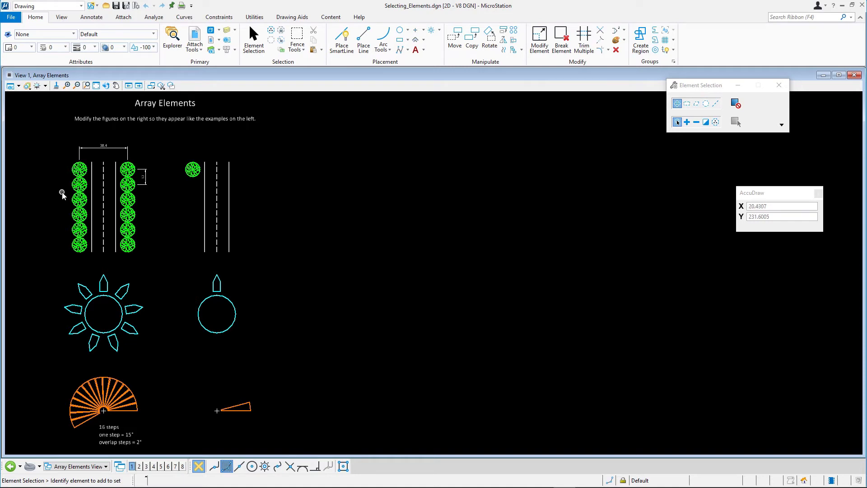
mouse_move(63, 194)
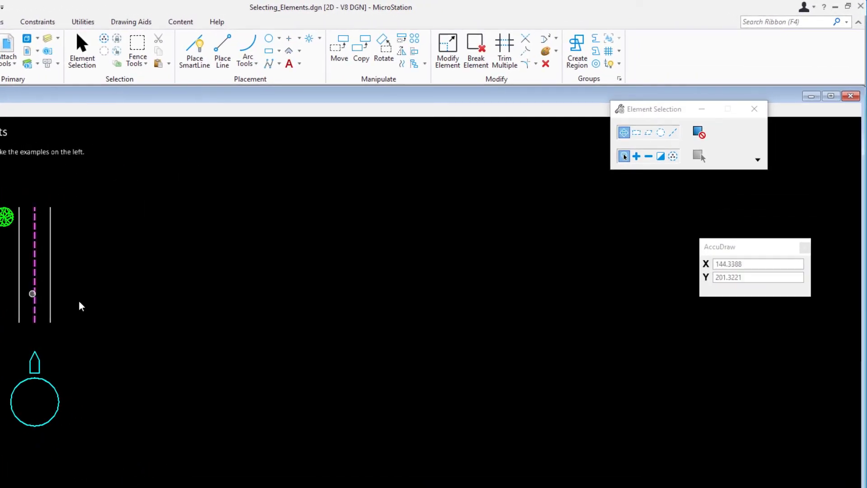
- Enclose the right column of circles, its dimension and line in a selection shape
left_click(637, 156)
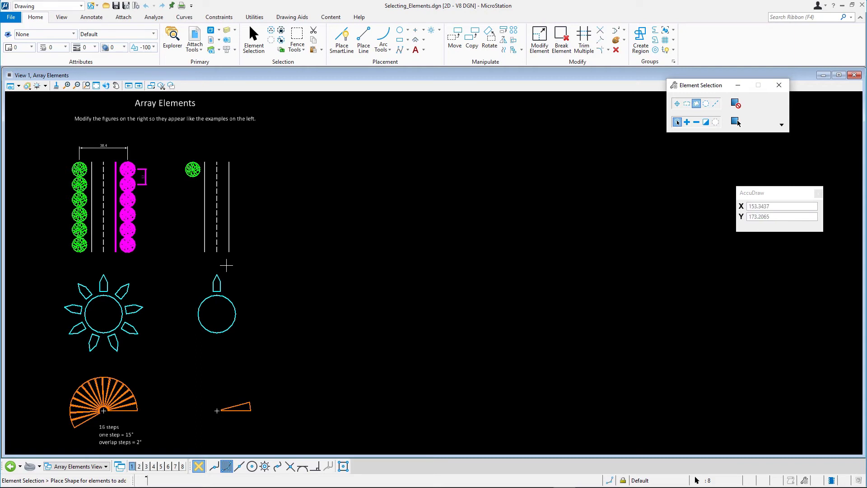
mouse_move(234, 262)
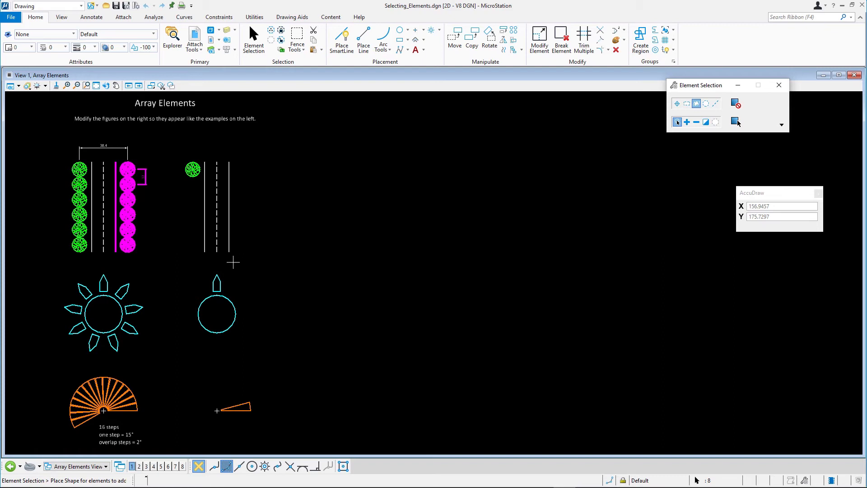
mouse_move(199, 268)
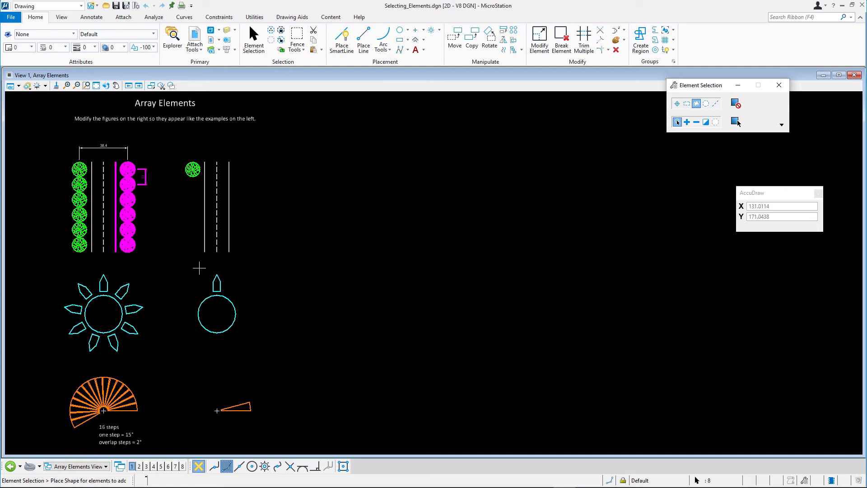
mouse_move(172, 233)
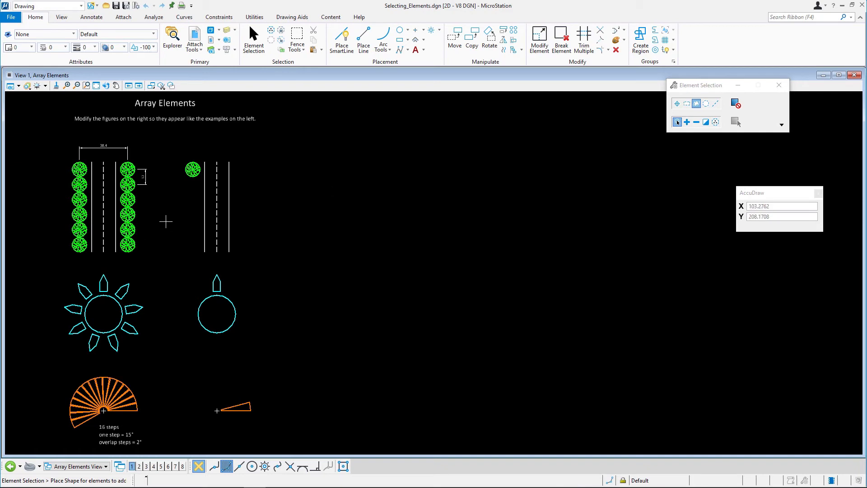
mouse_move(538, 174)
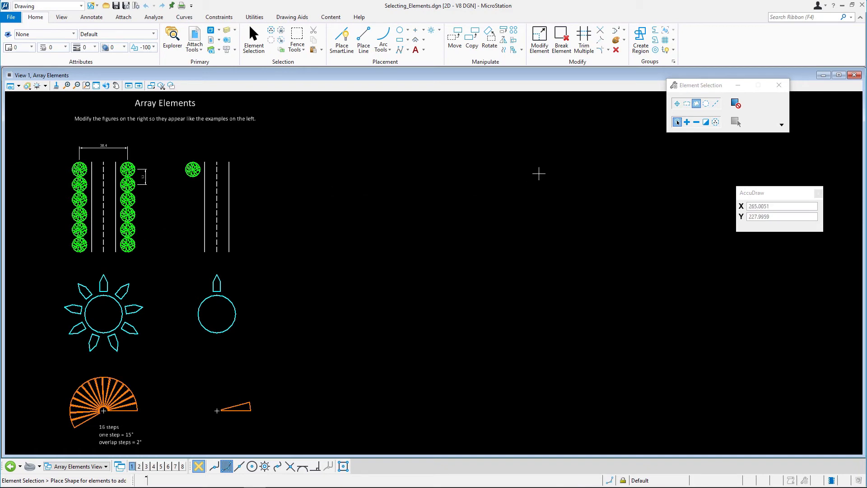
- Use Circle method to select the lone circle, petal and wedge, then switch to Line method
left_click(706, 103)
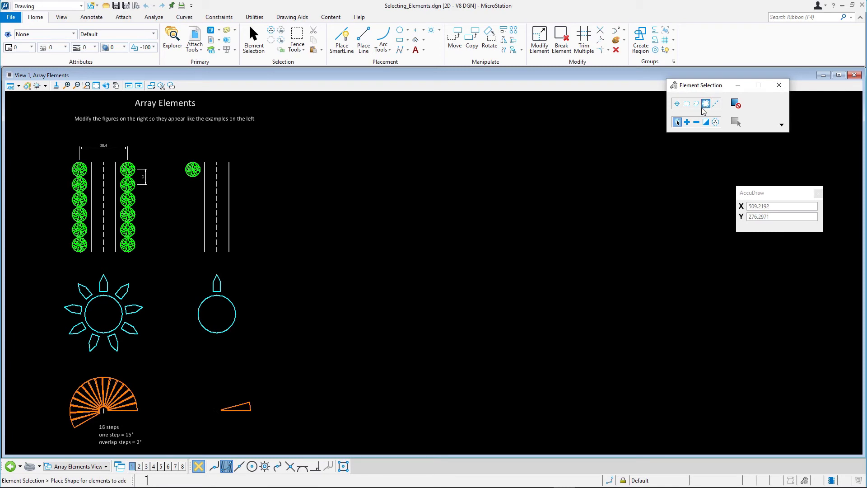
mouse_move(259, 302)
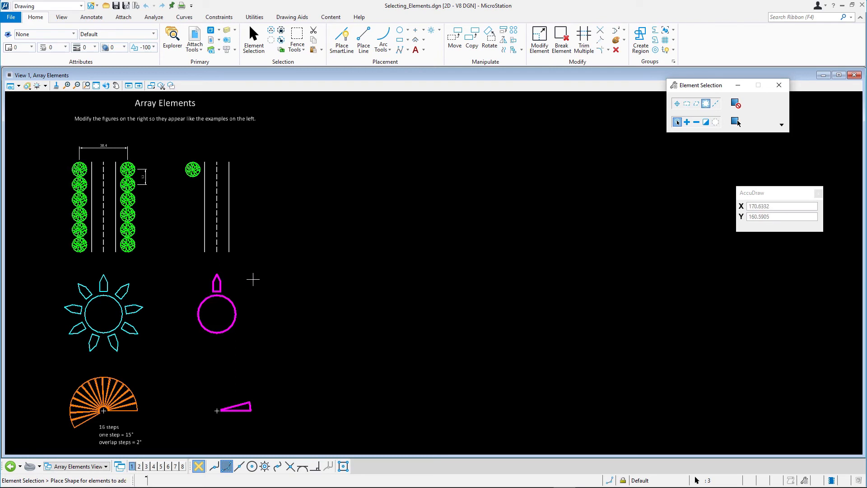
mouse_move(637, 145)
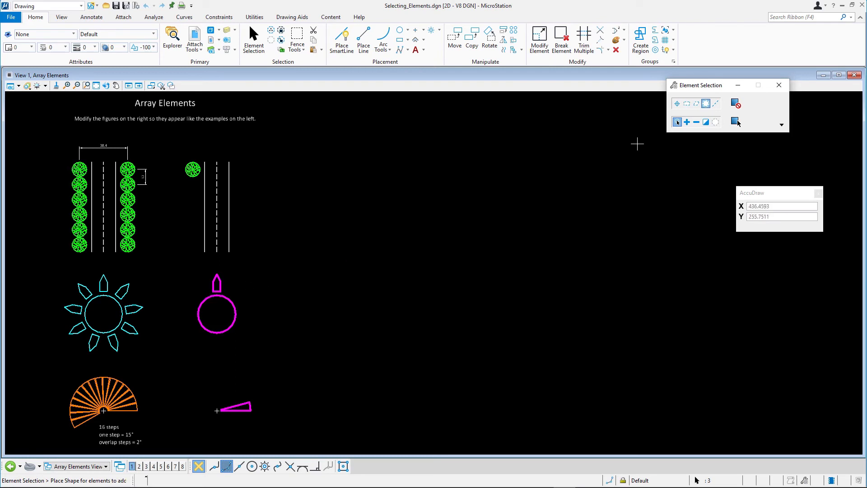
left_click(715, 103)
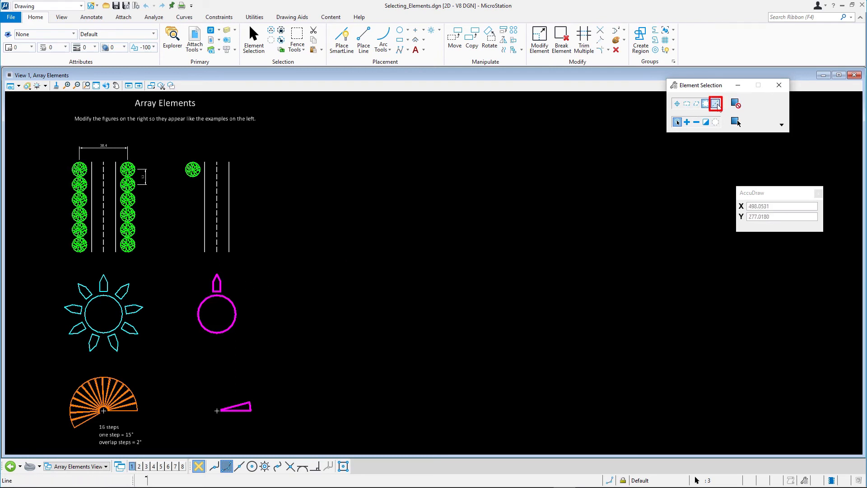
- Select the bottom circles and vertical lines crossed by a selection line
left_click(715, 103)
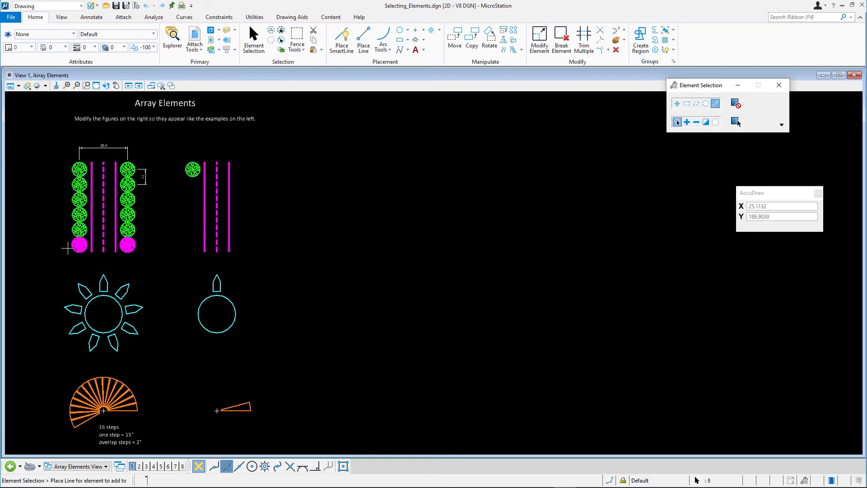
mouse_move(62, 252)
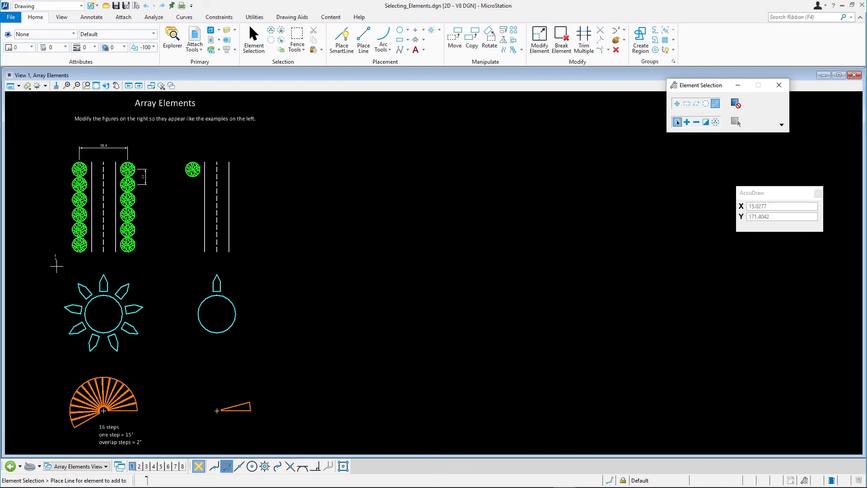
mouse_move(668, 114)
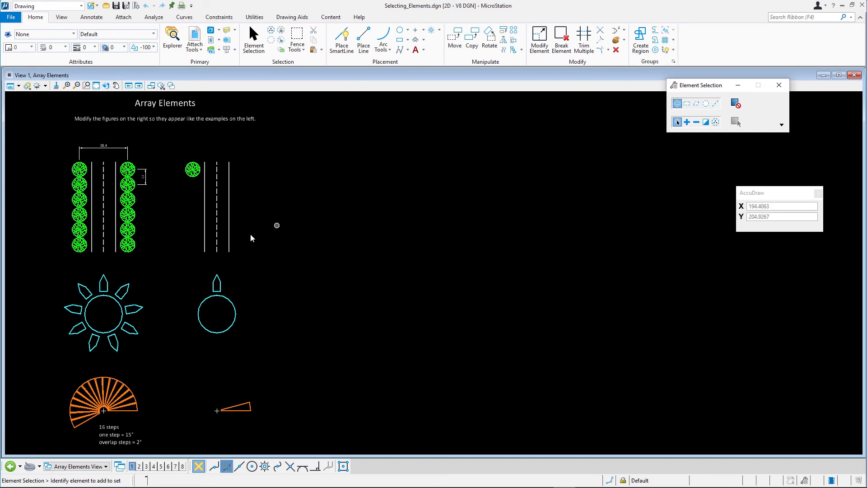
- Restore the earlier sun-figure selection with Select Previous from the view context menu
left_click_drag(277, 225, 151, 358)
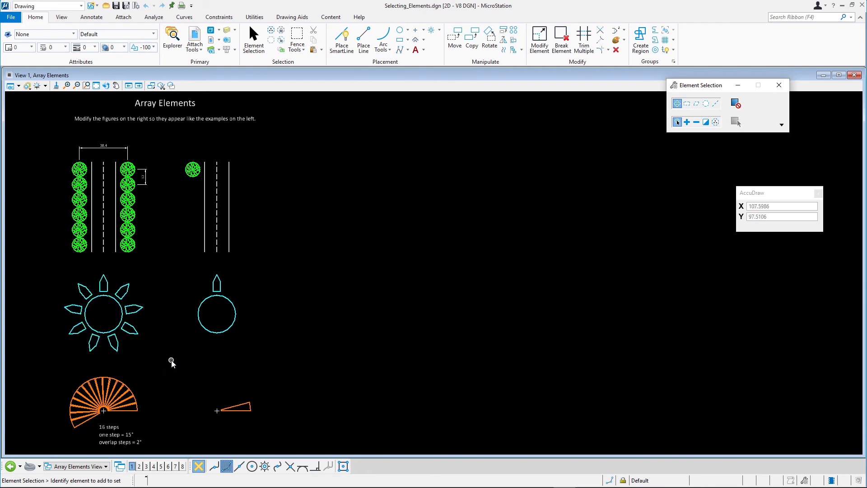
right_click(176, 360)
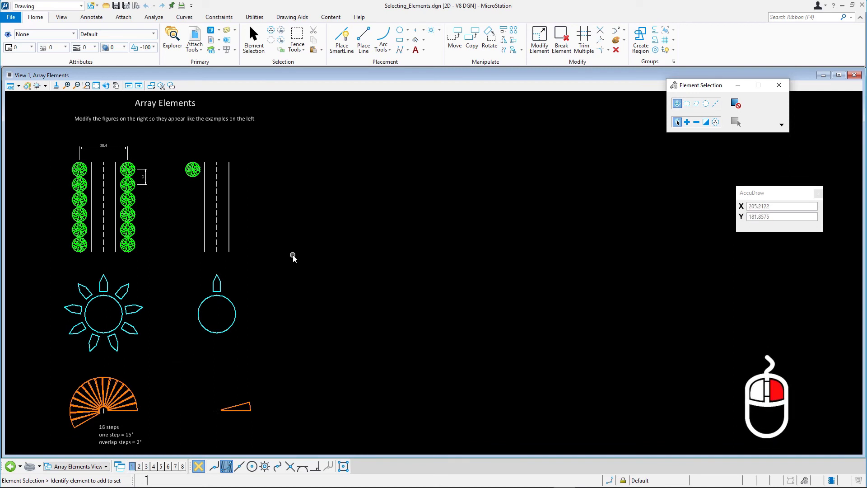
right_click(293, 259)
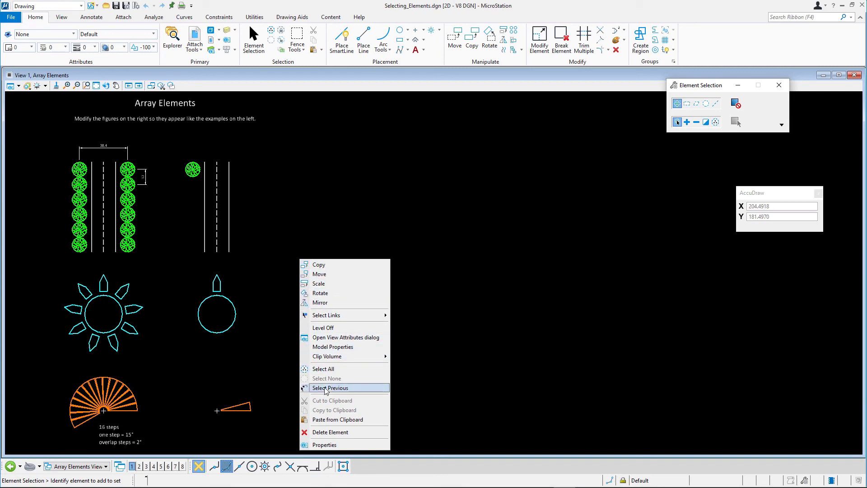
left_click(331, 388)
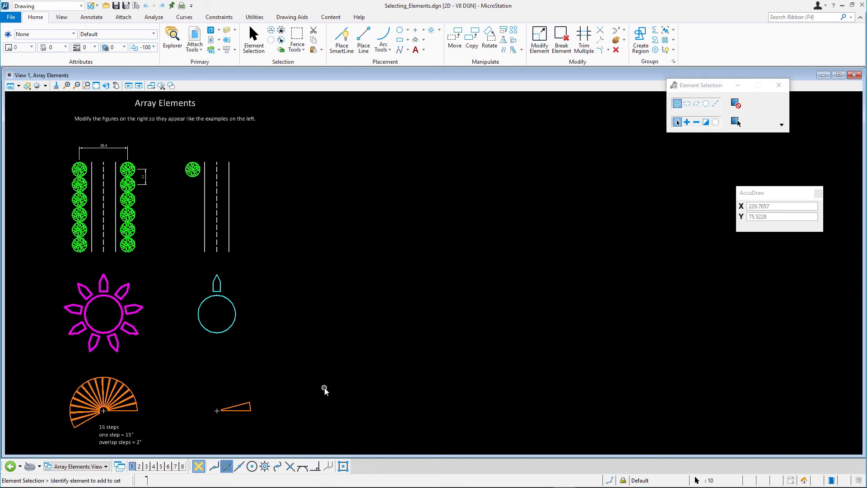